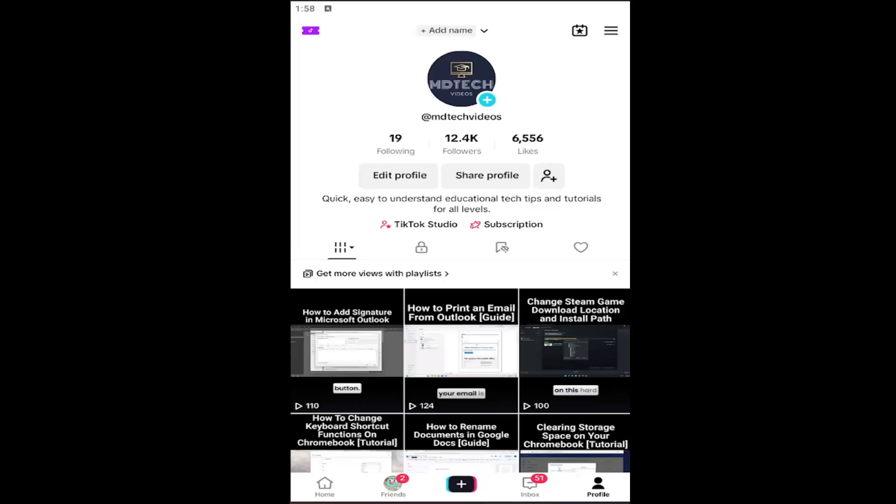
{"action": "mouse_move", "coordinate": [548, 92]}
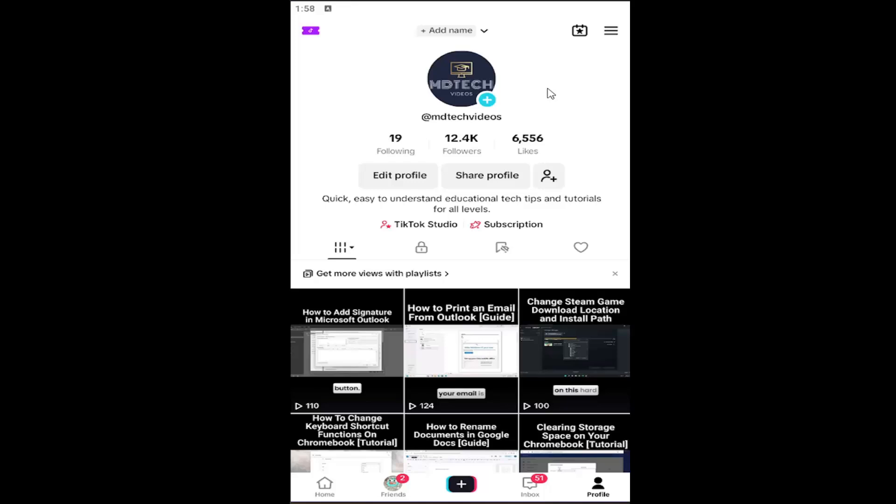
{"action": "mouse_move", "coordinate": [588, 495]}
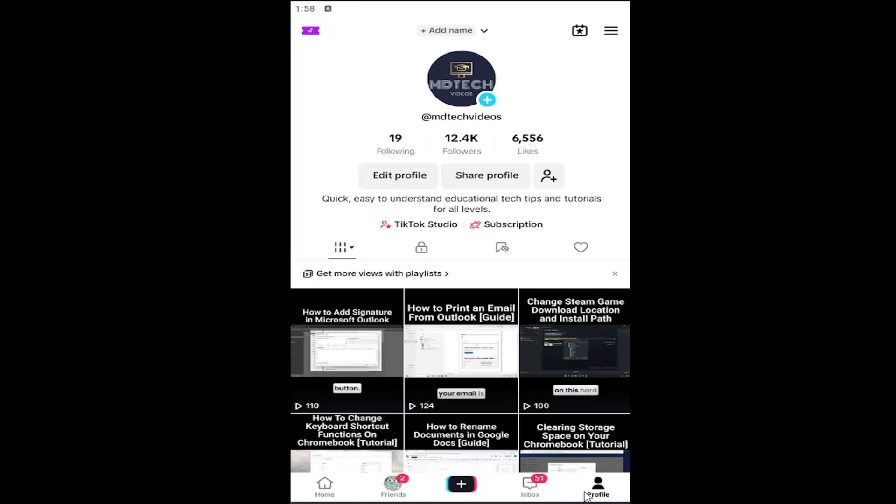
{"action": "mouse_move", "coordinate": [516, 220]}
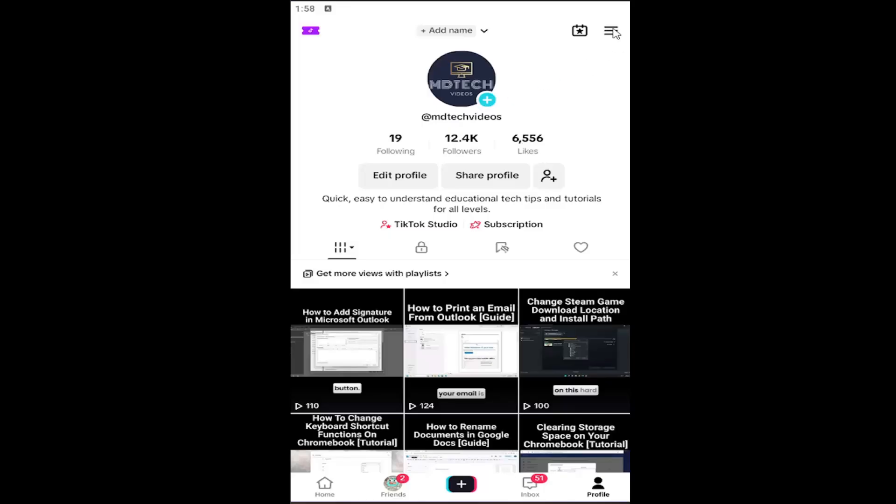
- Go to Settings and privacy and open the Screen time page
{"action": "left_click", "coordinate": [610, 31]}
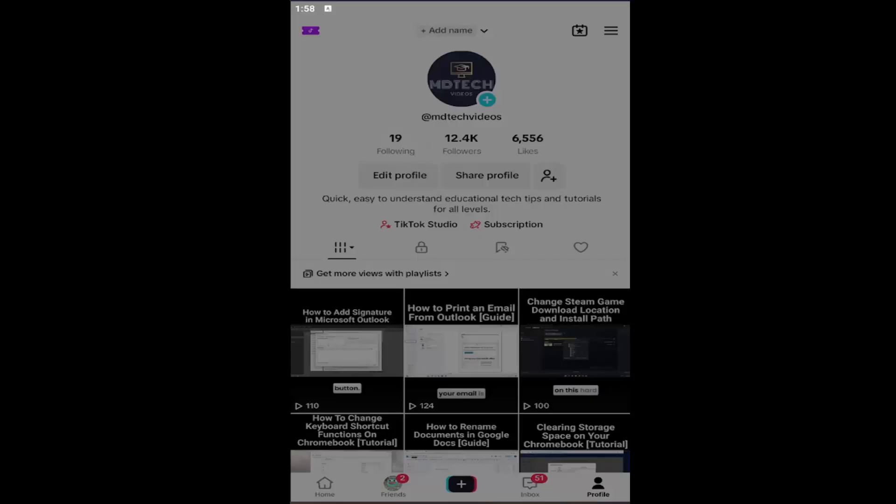
{"action": "left_click", "coordinate": [611, 31]}
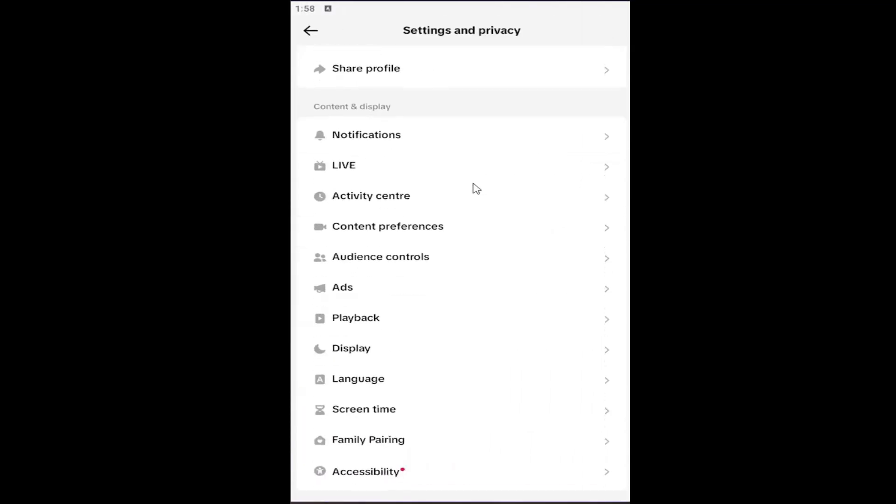
{"action": "scroll", "scroll_direction": "down", "scroll_amount": 3}
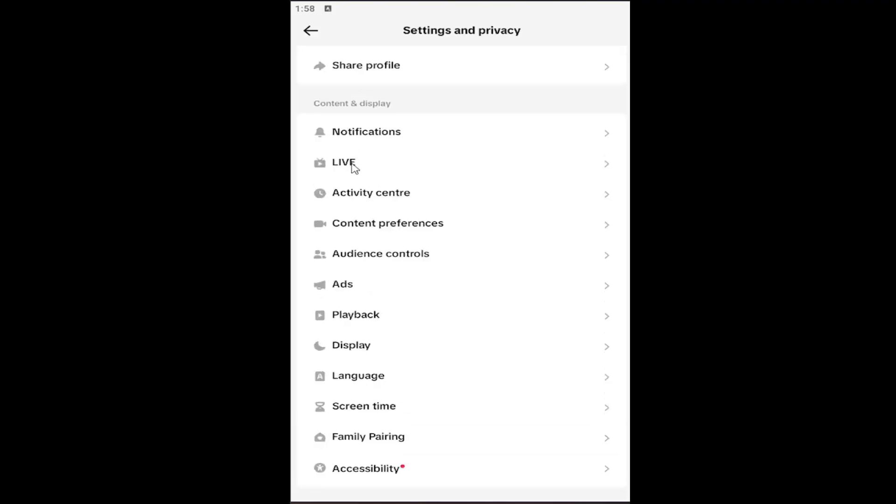
{"action": "scroll", "scroll_direction": "down", "scroll_amount": 3}
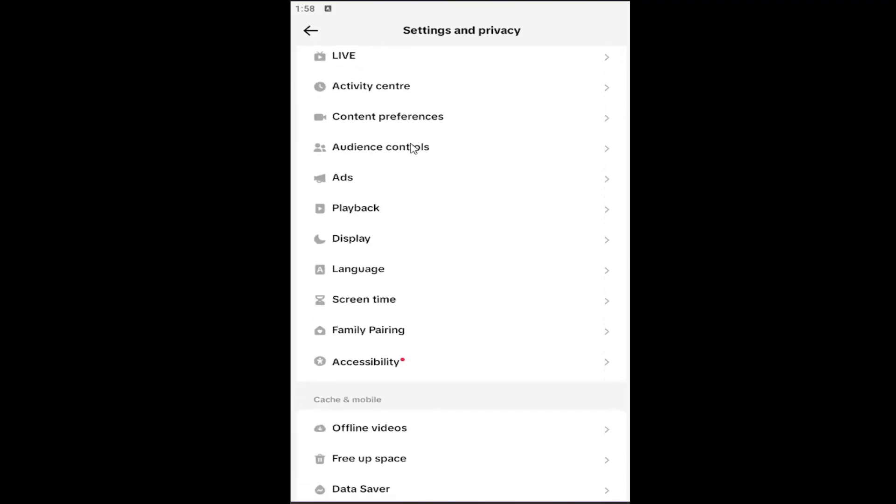
{"action": "left_click", "coordinate": [364, 299]}
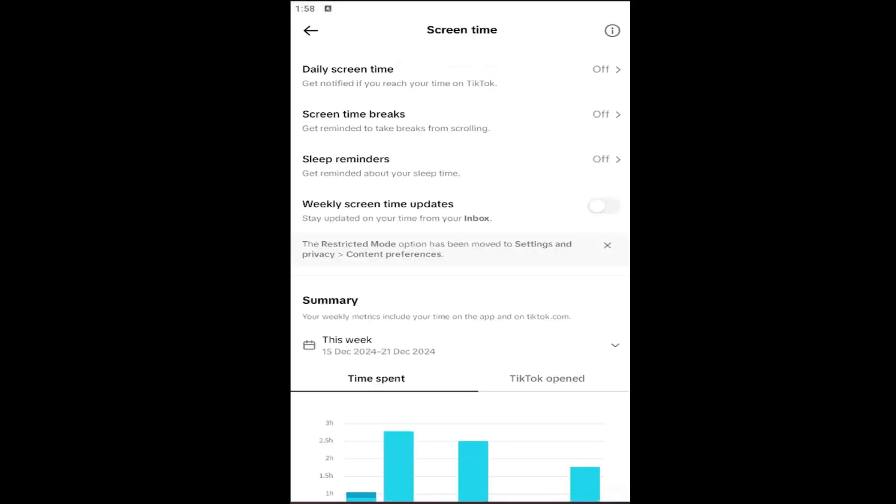
- In Daily screen time, set a custom per-day limit of 1h for Monday through Sunday
{"action": "left_click", "coordinate": [345, 69]}
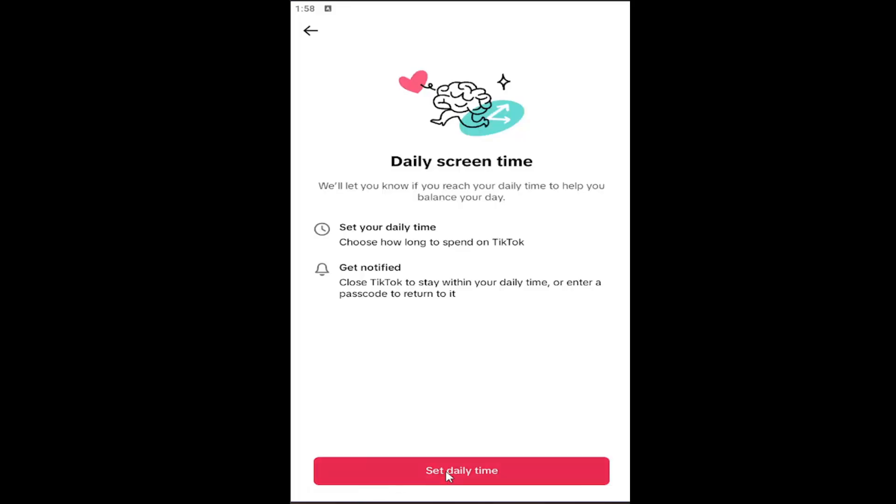
{"action": "left_click", "coordinate": [461, 471]}
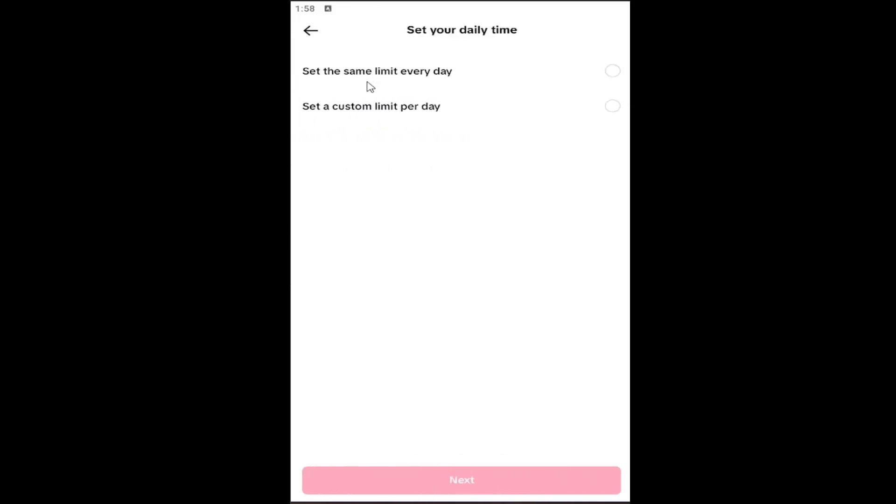
{"action": "left_click", "coordinate": [613, 106]}
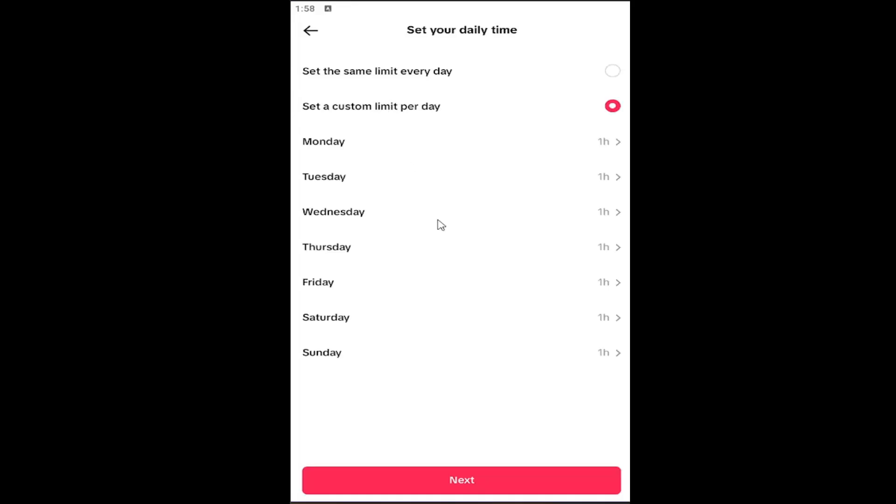
{"action": "mouse_move", "coordinate": [404, 120]}
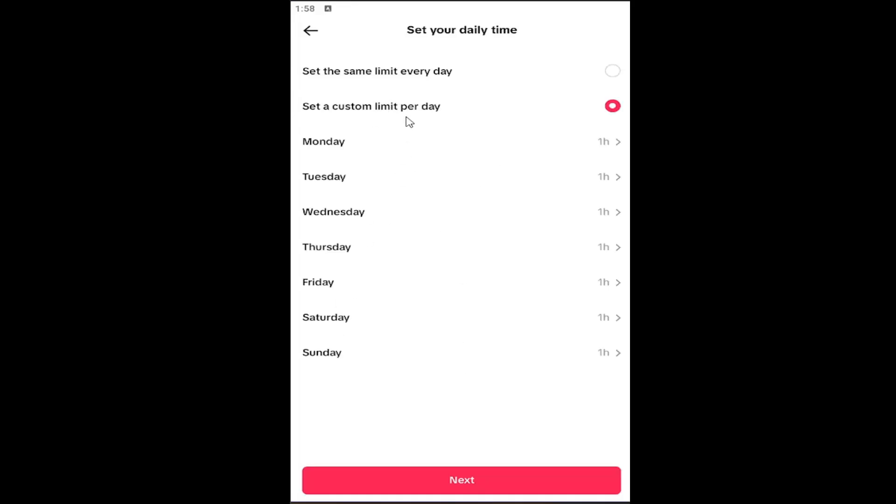
{"action": "left_click", "coordinate": [613, 72]}
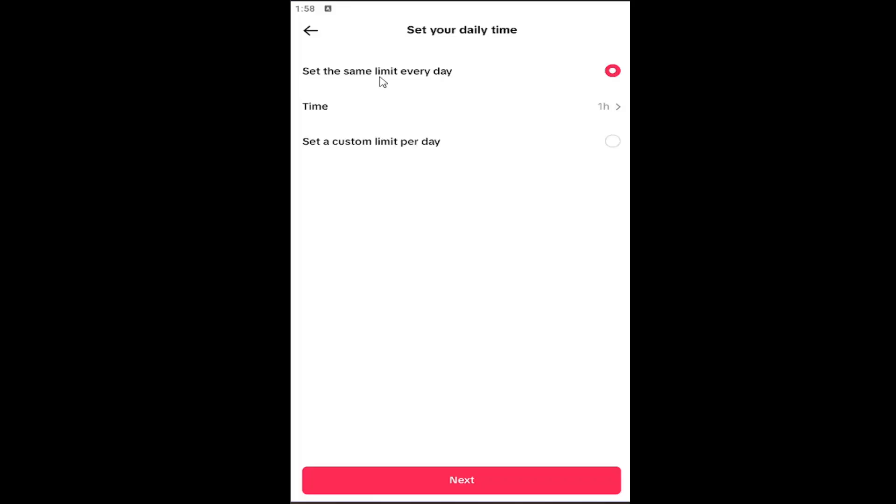
{"action": "left_click", "coordinate": [612, 142]}
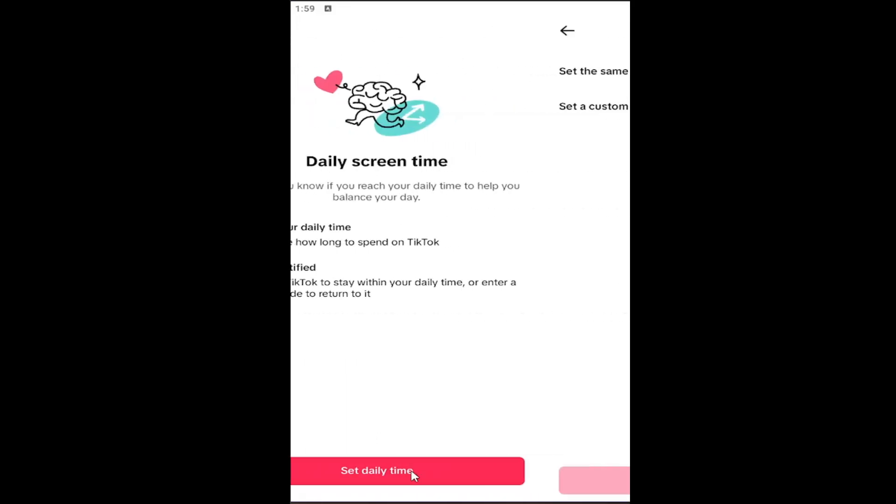
{"action": "left_click", "coordinate": [376, 471]}
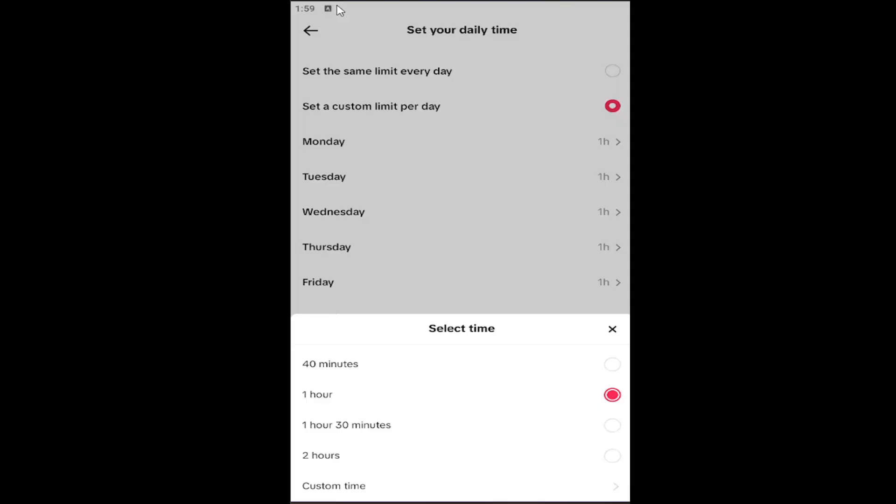
- Dismiss the time picker unchanged and save the 1h Monday–Sunday daily limits
{"action": "left_click", "coordinate": [612, 329]}
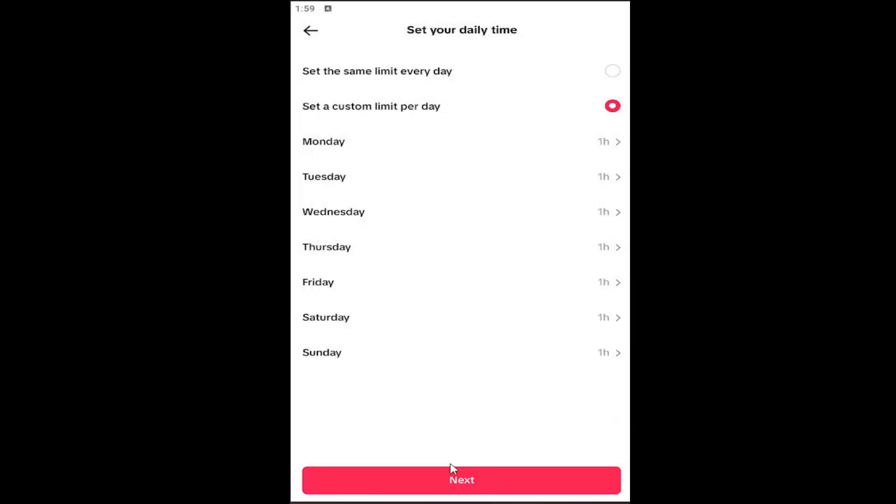
{"action": "left_click", "coordinate": [461, 480]}
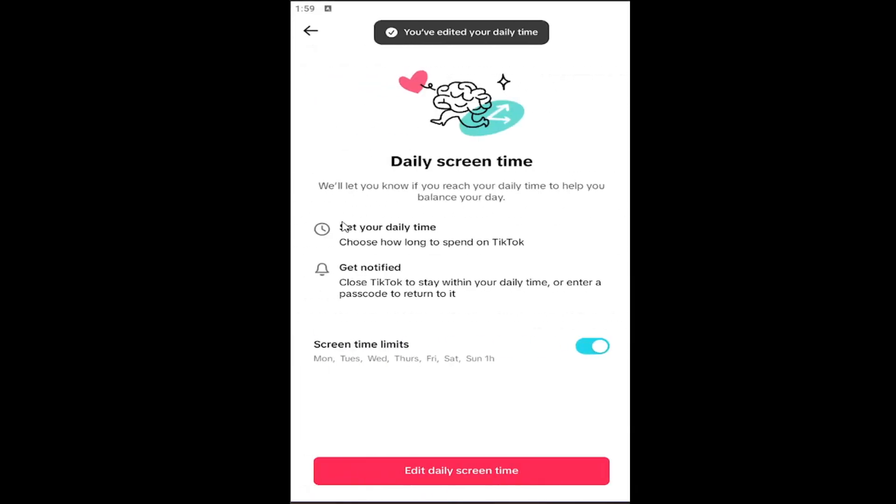
{"action": "mouse_move", "coordinate": [465, 447]}
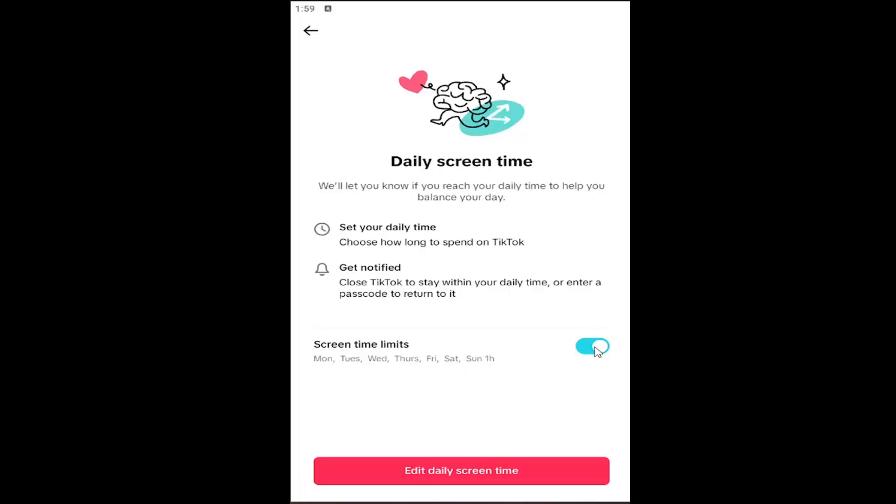
- Switch off Screen time limits and reopen the daily time setup
{"action": "left_click", "coordinate": [592, 347]}
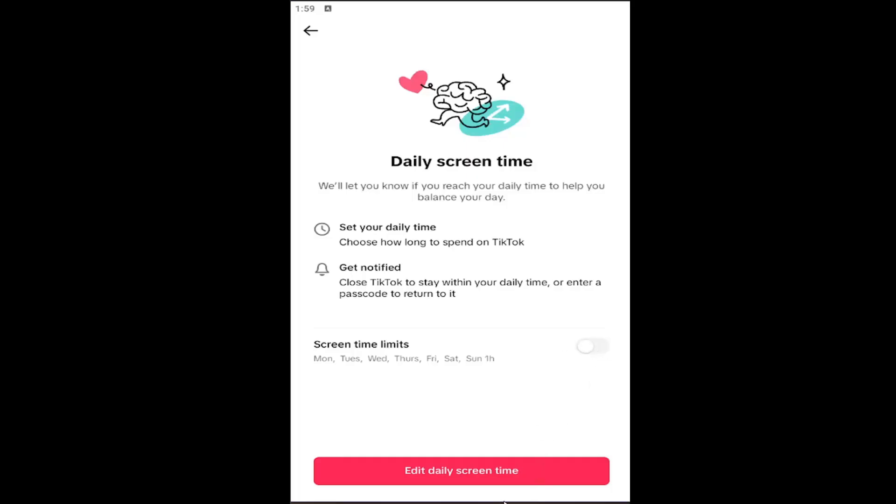
{"action": "left_click", "coordinate": [460, 483]}
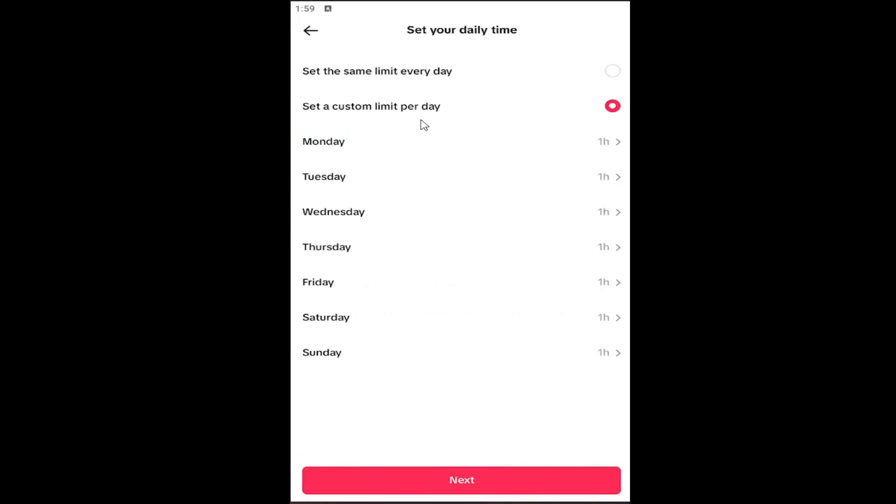
{"action": "left_click", "coordinate": [613, 71]}
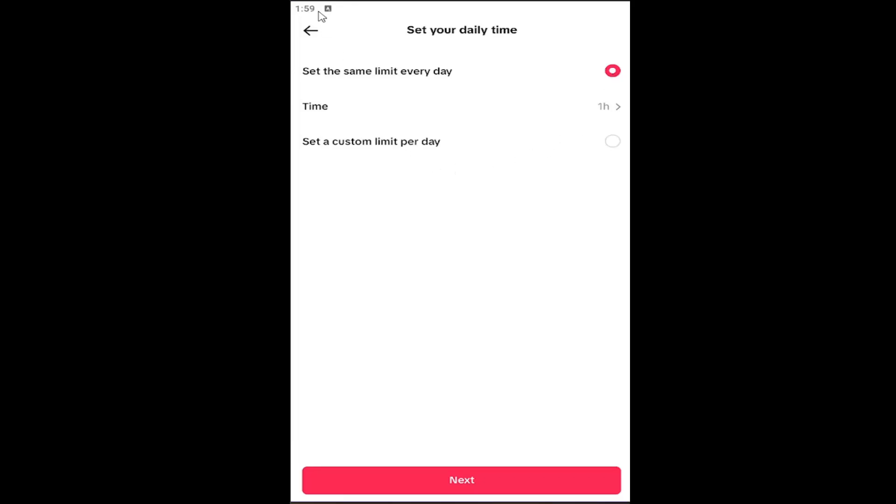
- Leave the setup without saving and return to Settings and privacy
{"action": "left_click", "coordinate": [309, 31]}
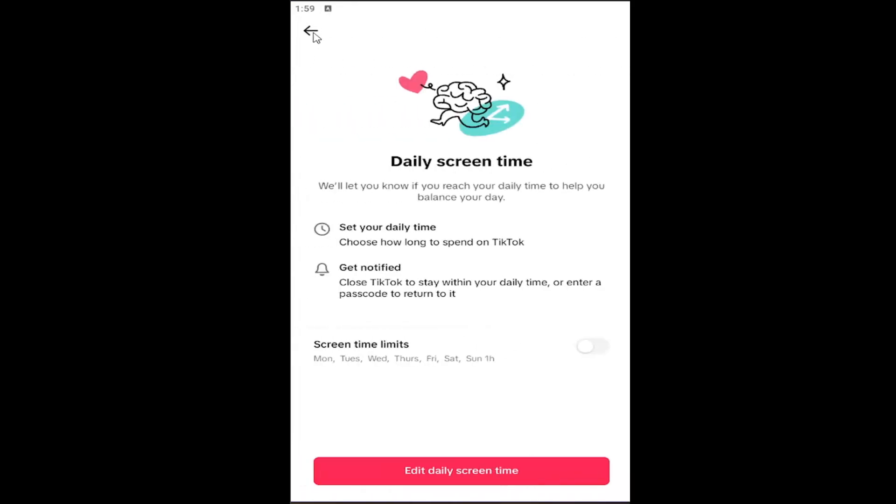
{"action": "left_click", "coordinate": [311, 32]}
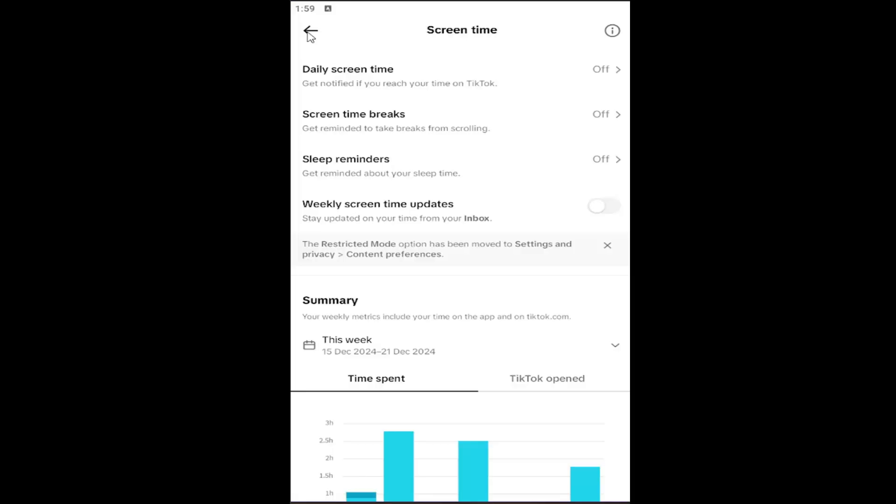
{"action": "left_click", "coordinate": [312, 32]}
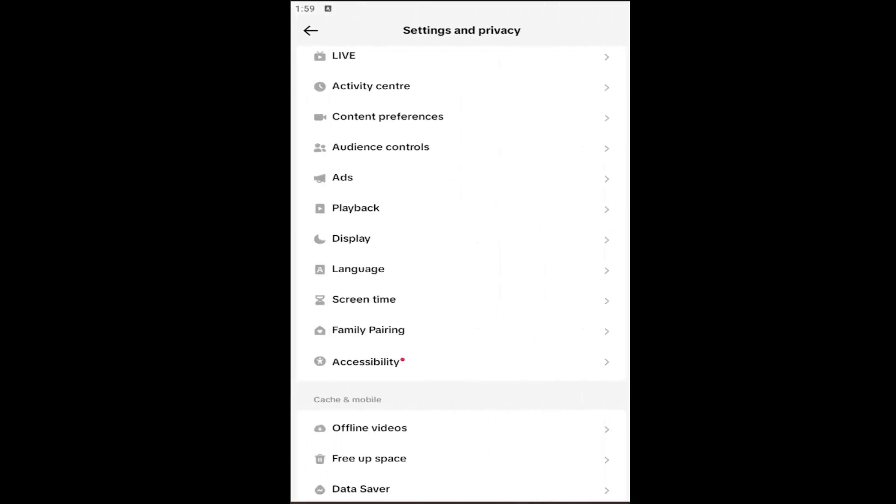